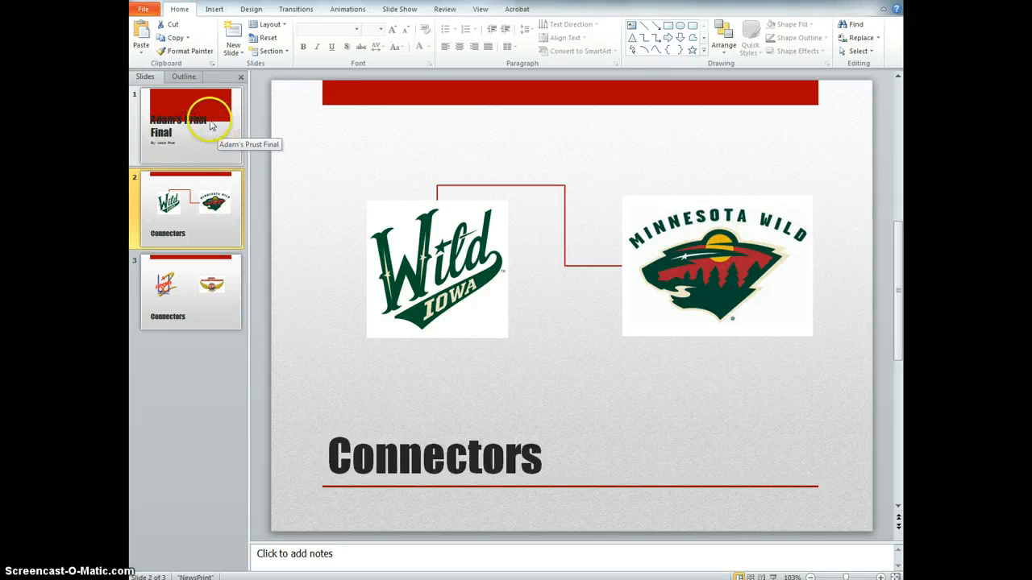
{"action": "mouse_move", "coordinate": [181, 197]}
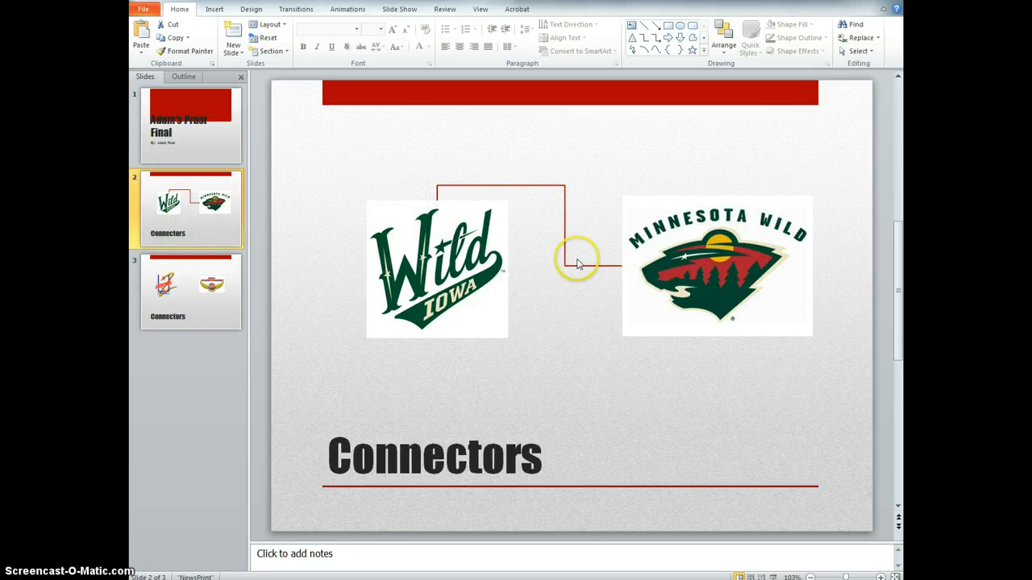
Select the slide 3 thumbnail showing the Arena Football and Barnstormers logos
{"action": "left_click", "coordinate": [191, 292]}
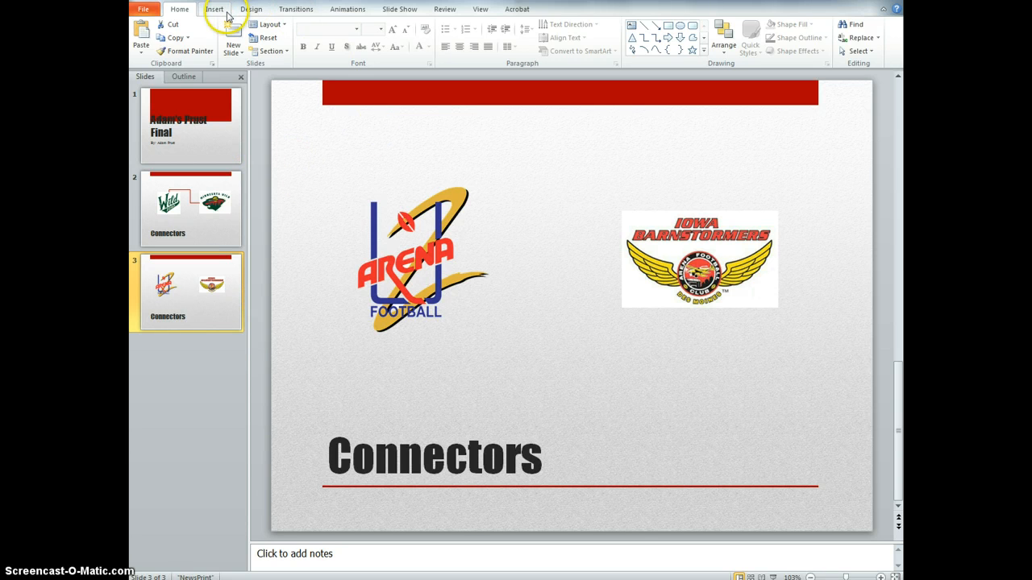
Pick the Elbow Connector from the Insert tab's Shapes gallery
{"action": "left_click", "coordinate": [214, 9]}
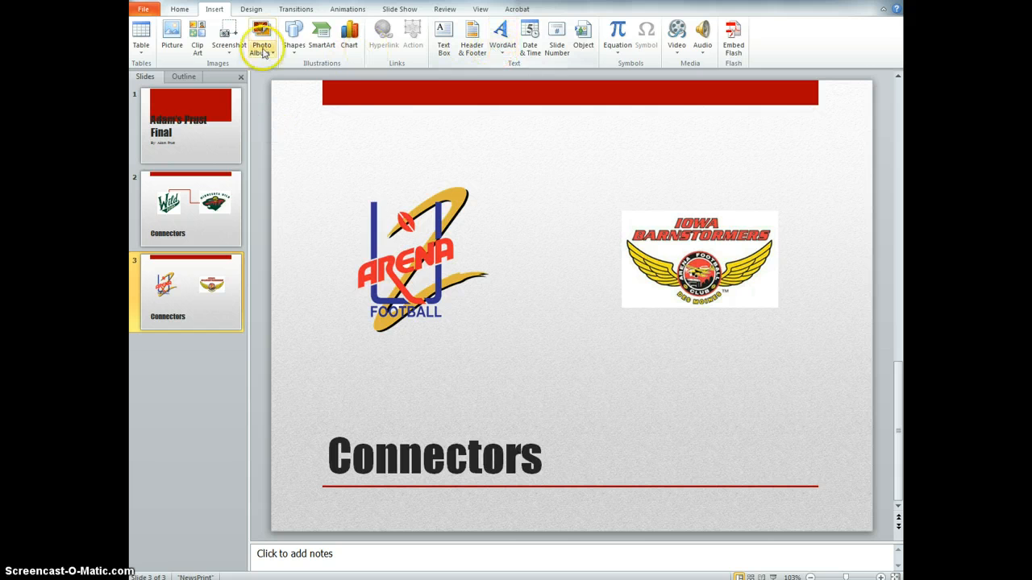
{"action": "left_click", "coordinate": [293, 36]}
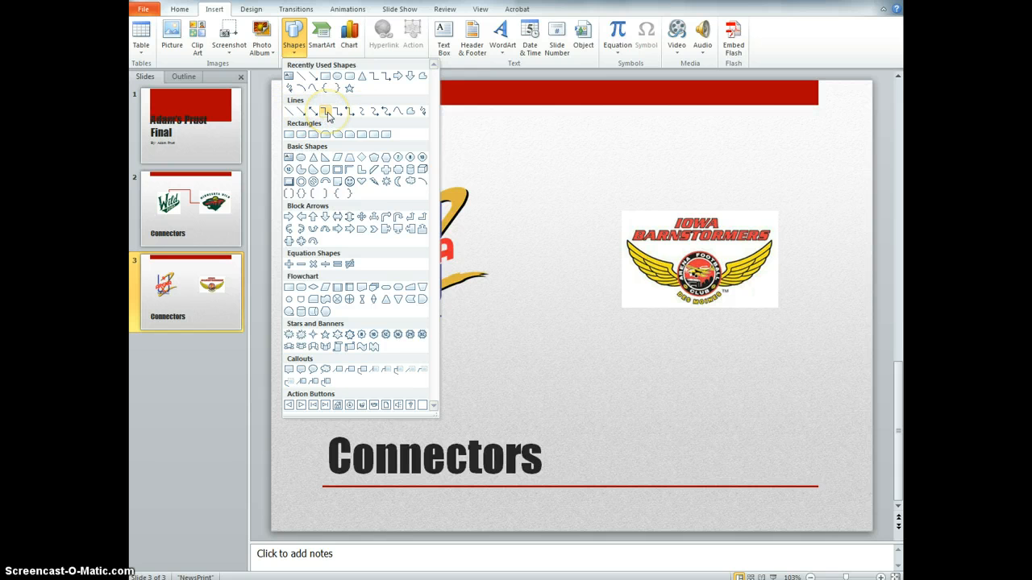
{"action": "left_click", "coordinate": [325, 111]}
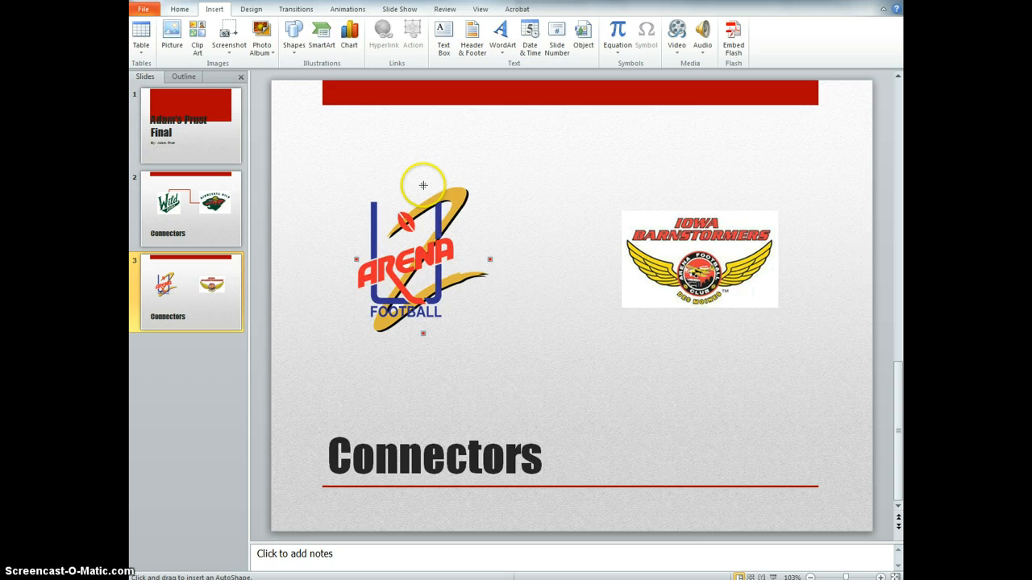
Draw an elbow connector from the Arena logo's top point to the Barnstormers logo
{"action": "left_click_drag", "start_coordinate": [423, 186], "coordinate": [482, 246]}
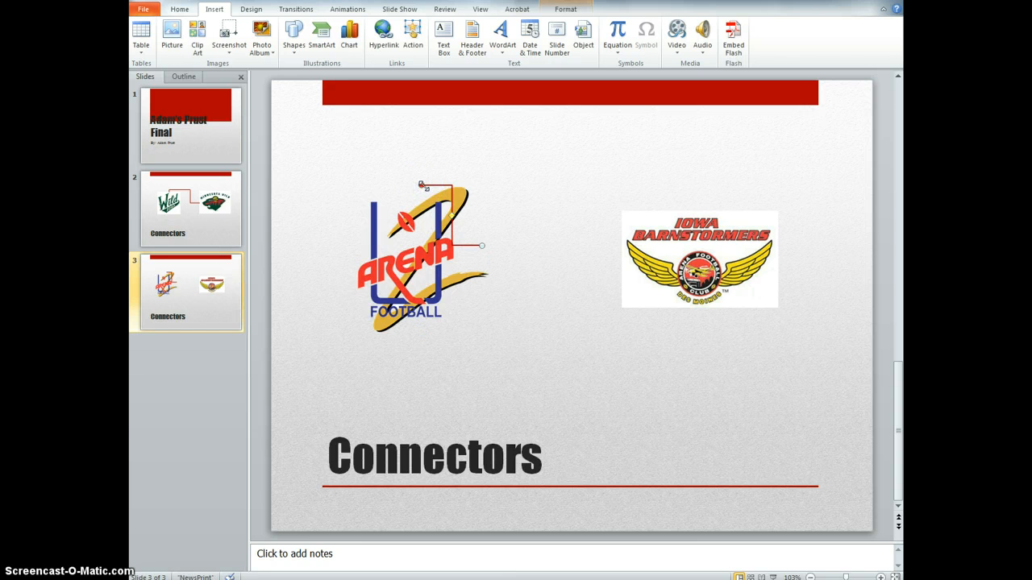
{"action": "left_click_drag", "start_coordinate": [482, 246], "coordinate": [567, 270]}
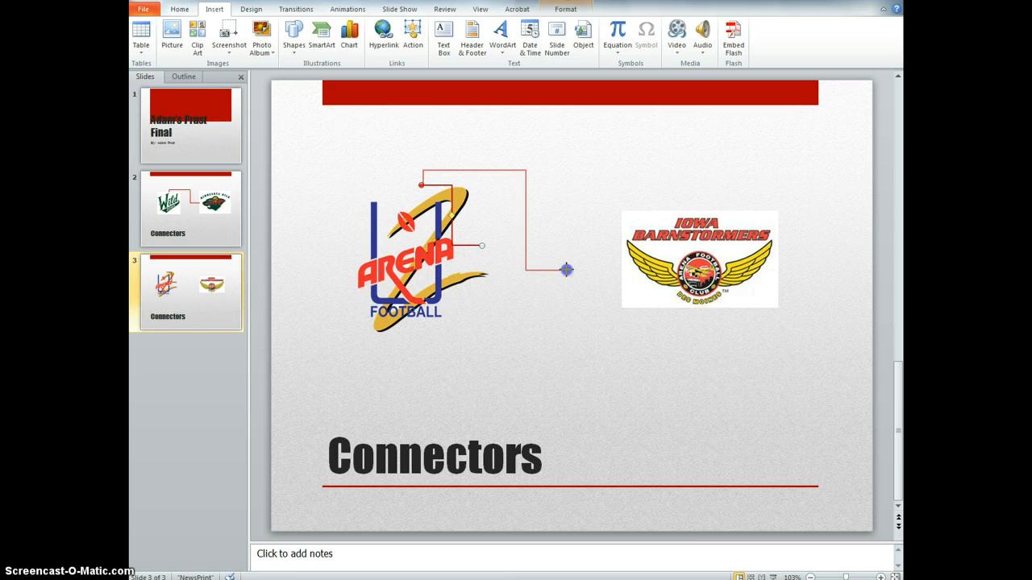
{"action": "left_click_drag", "start_coordinate": [567, 270], "coordinate": [691, 305]}
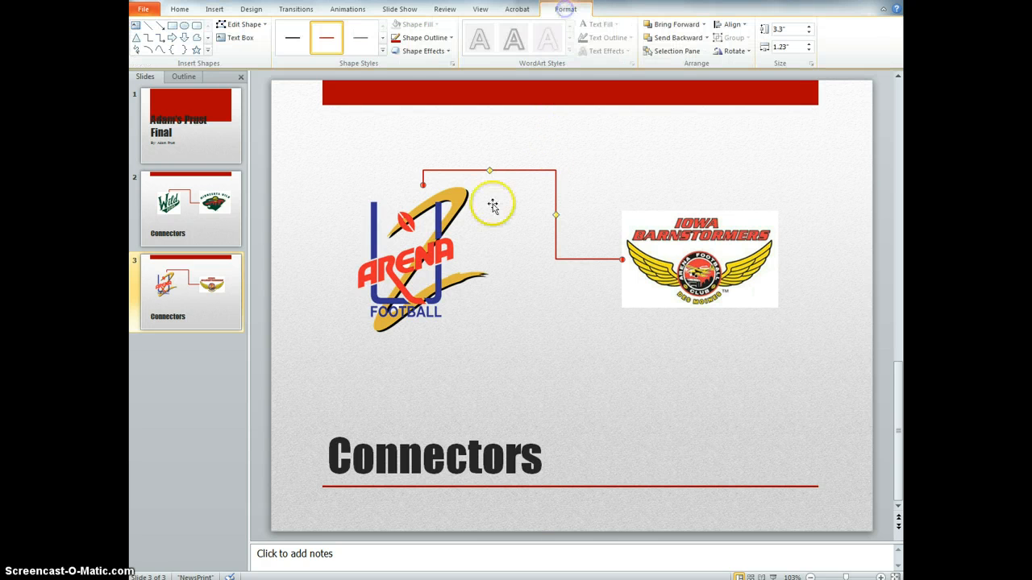
{"action": "mouse_move", "coordinate": [554, 191]}
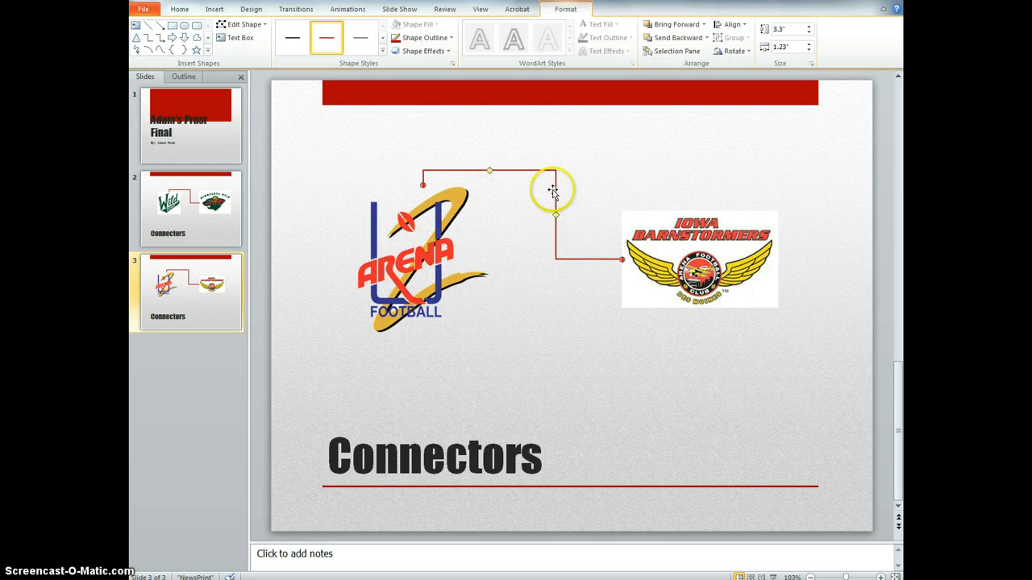
{"action": "mouse_move", "coordinate": [468, 103]}
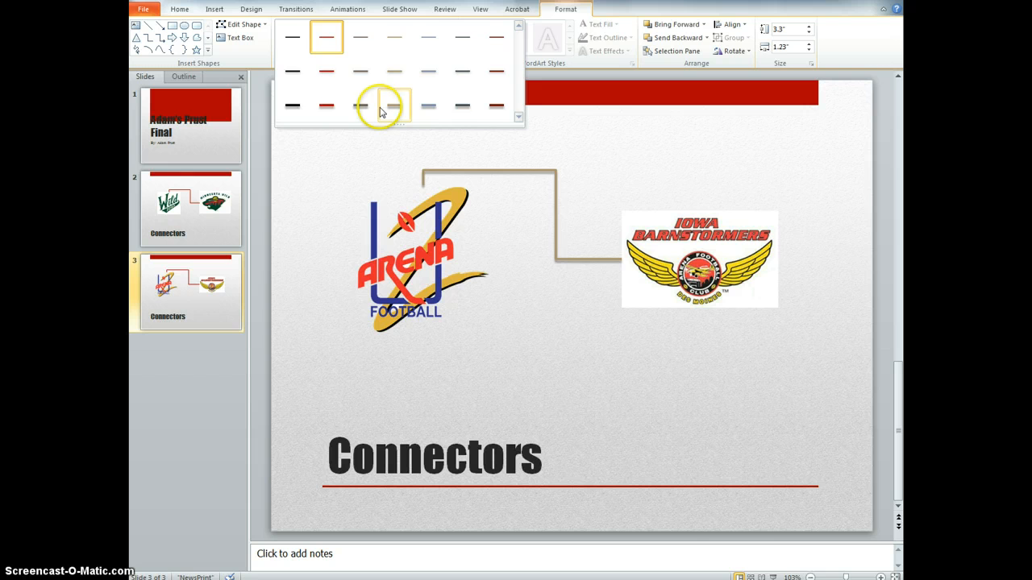
Apply a bolder red Shape Style to the connector
{"action": "left_click", "coordinate": [382, 106]}
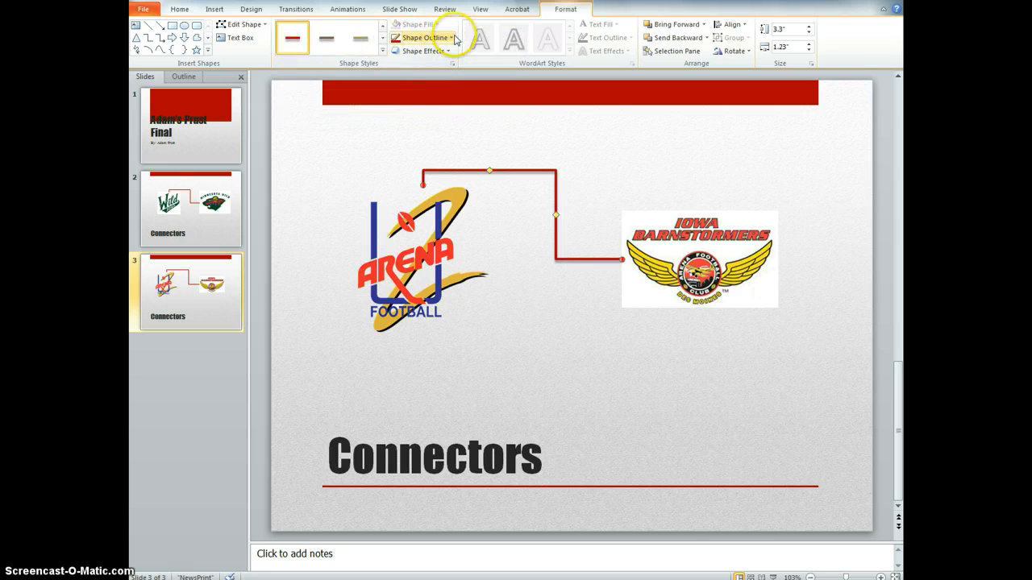
{"action": "mouse_move", "coordinate": [425, 37]}
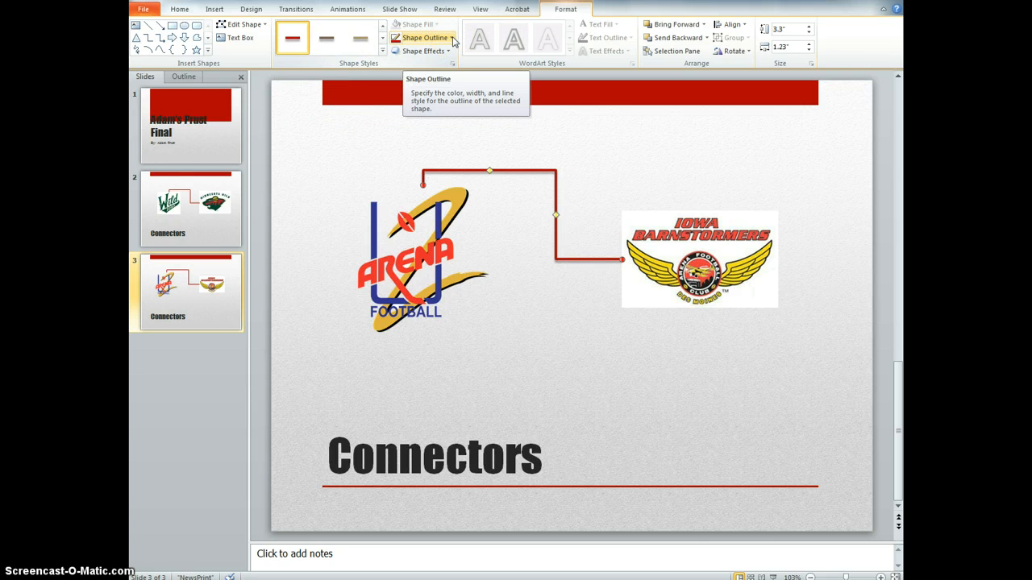
{"action": "left_click", "coordinate": [422, 38]}
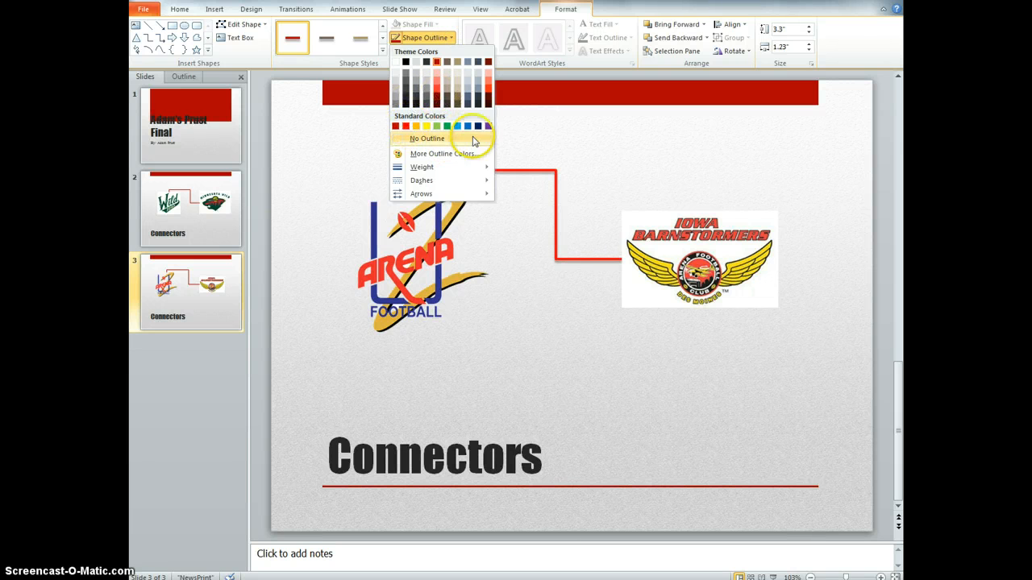
Set the connector outline weight to 2¼ pt
{"action": "left_click", "coordinate": [416, 127]}
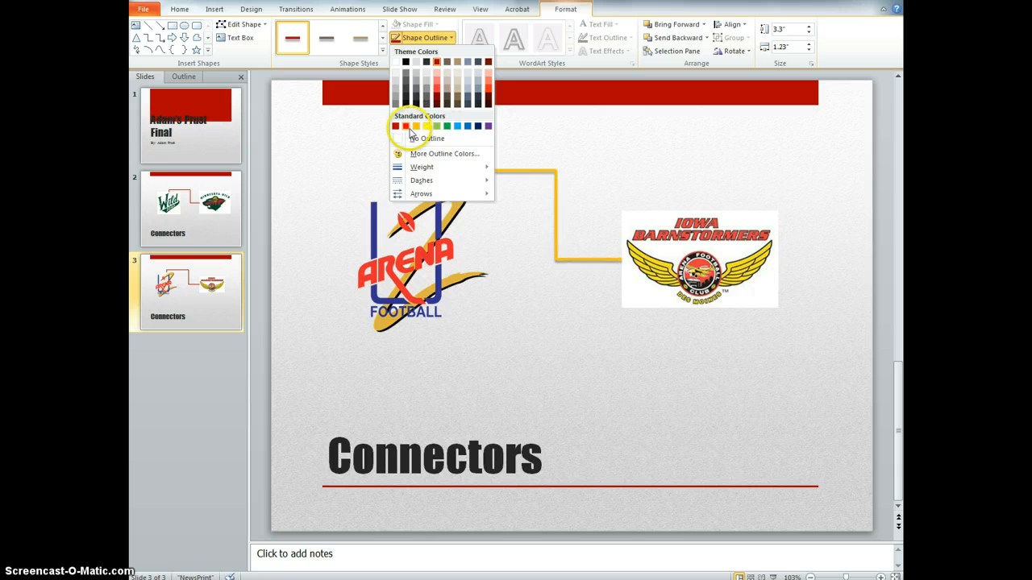
{"action": "left_click", "coordinate": [422, 167]}
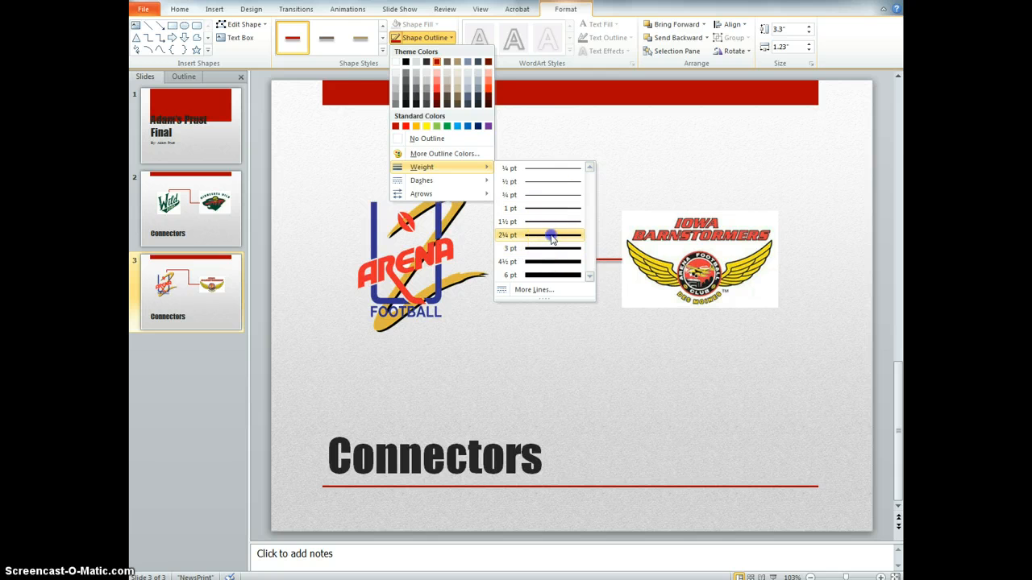
{"action": "left_click", "coordinate": [552, 234]}
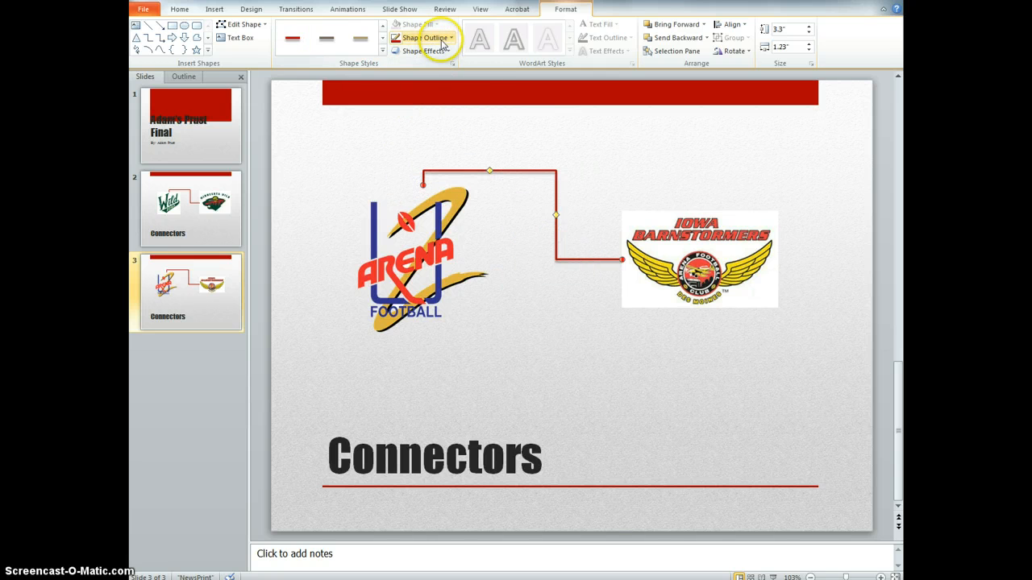
Change the connector outline colour to Black, Text 1
{"action": "left_click", "coordinate": [422, 37]}
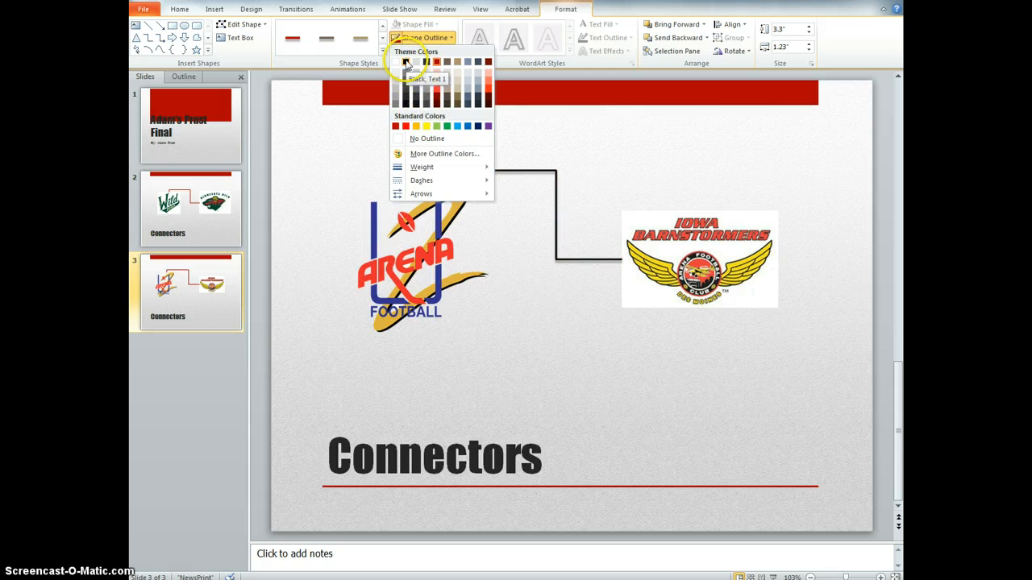
{"action": "left_click", "coordinate": [405, 61]}
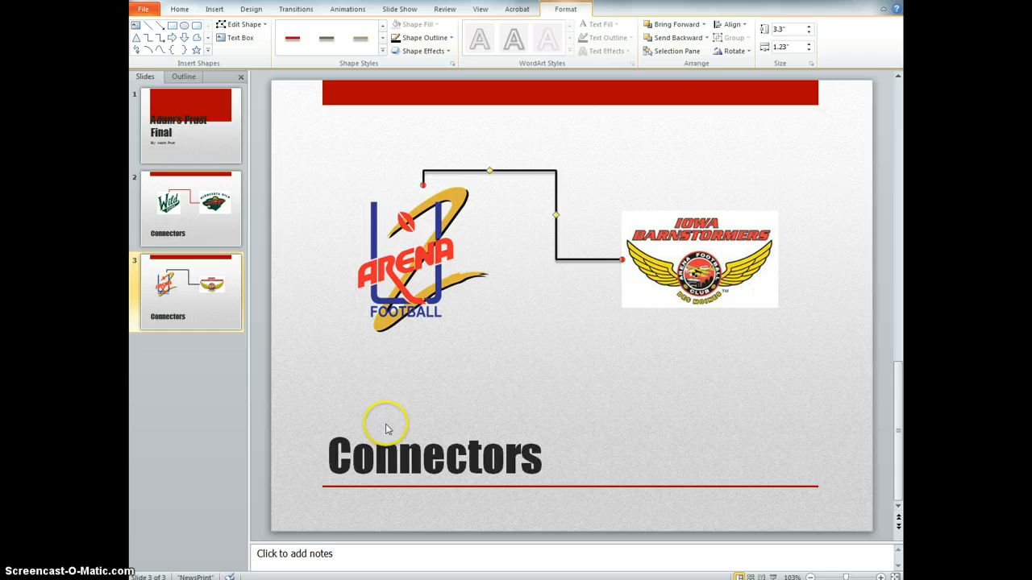
{"action": "mouse_move", "coordinate": [227, 407]}
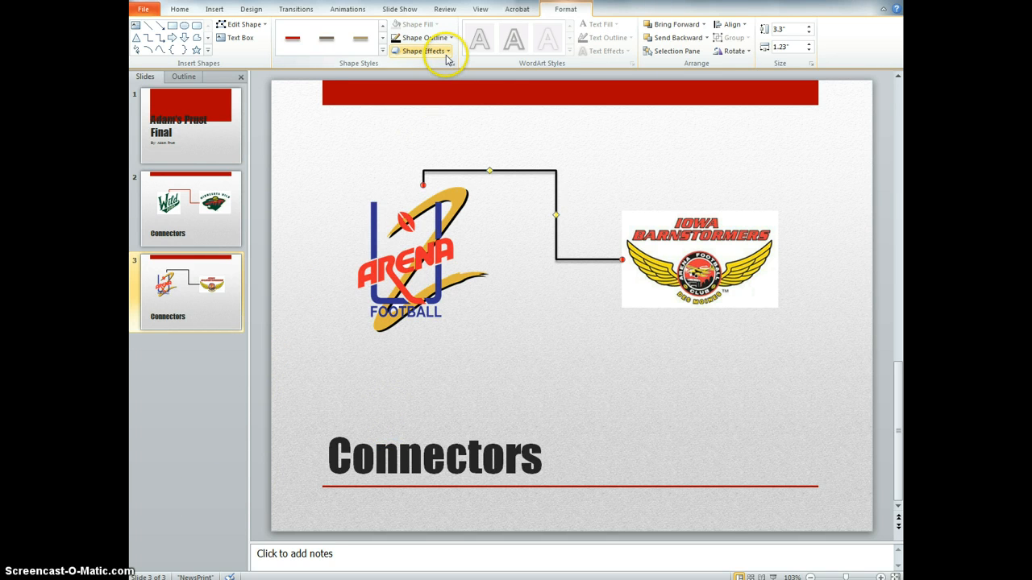
Add a faint shadow to the connector and reopen the Shape Effects menu
{"action": "left_click", "coordinate": [423, 50]}
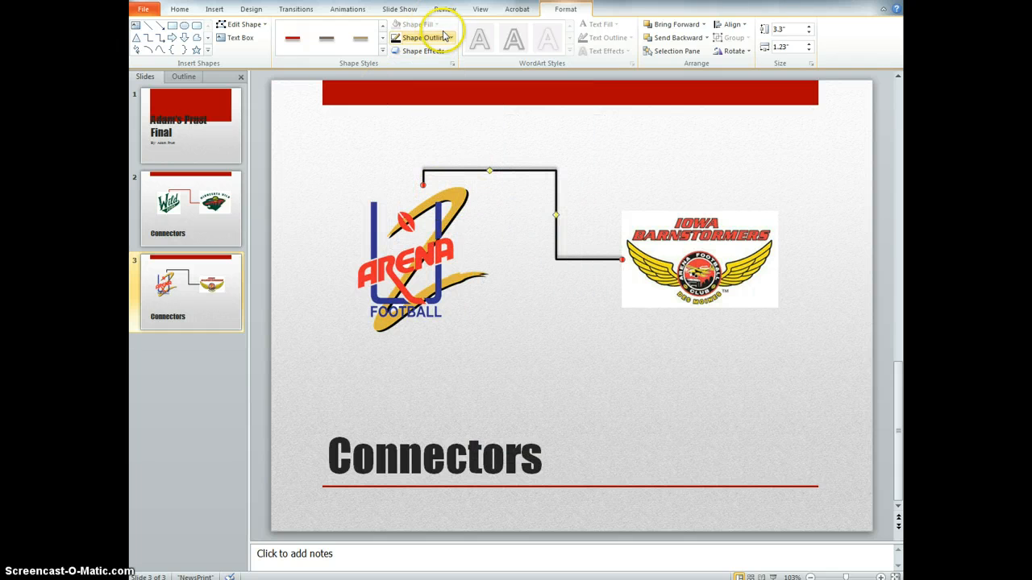
{"action": "left_click", "coordinate": [423, 38]}
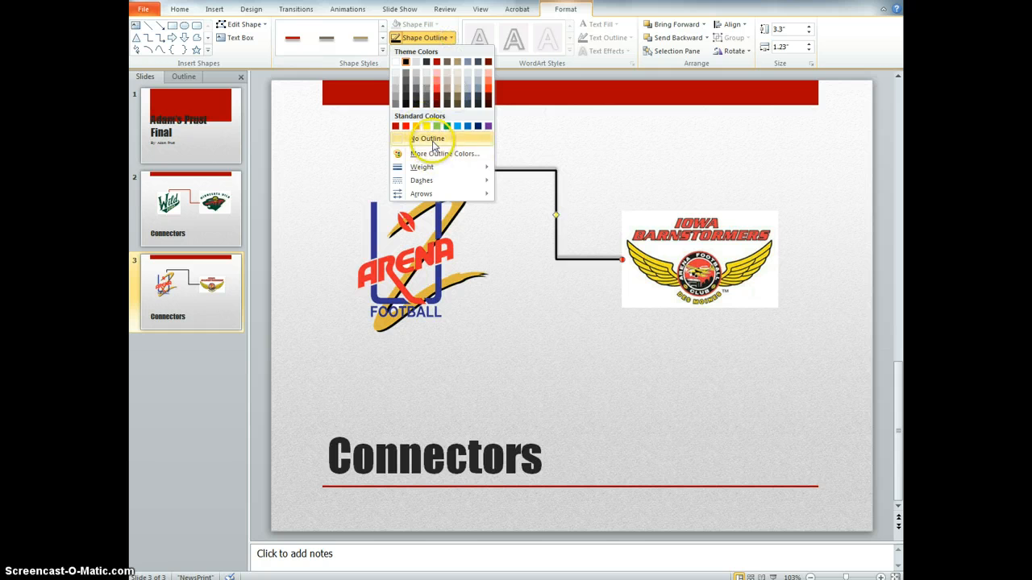
{"action": "left_click", "coordinate": [423, 51]}
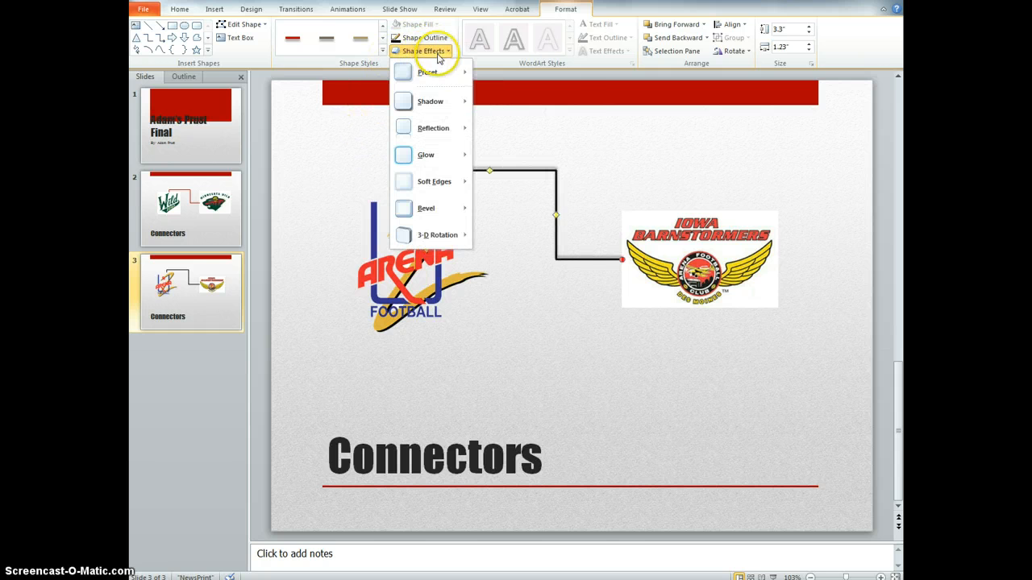